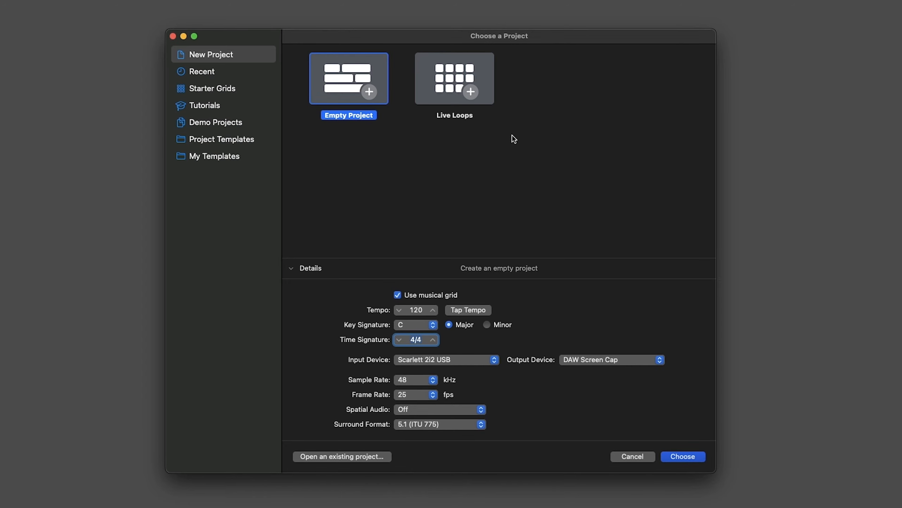
{"action": "mouse_move", "coordinate": [561, 377]}
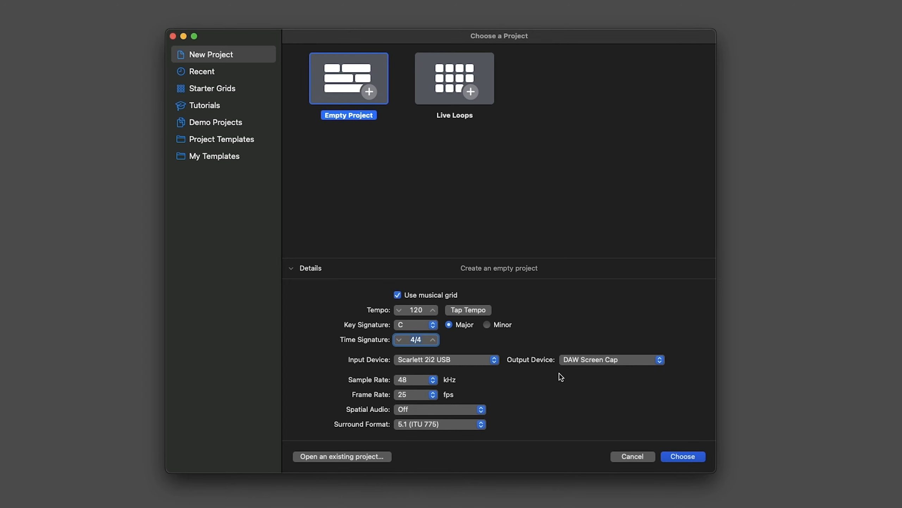
{"action": "mouse_move", "coordinate": [586, 209]}
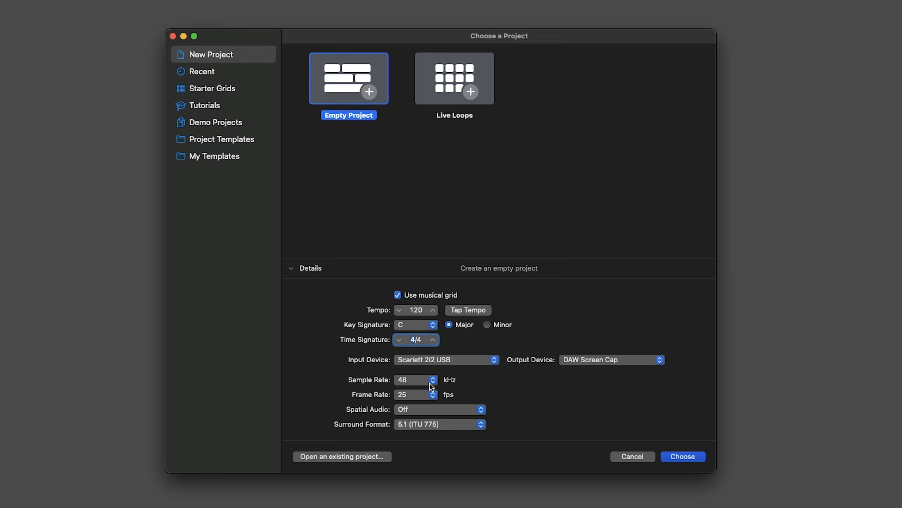
{"action": "mouse_move", "coordinate": [459, 416]}
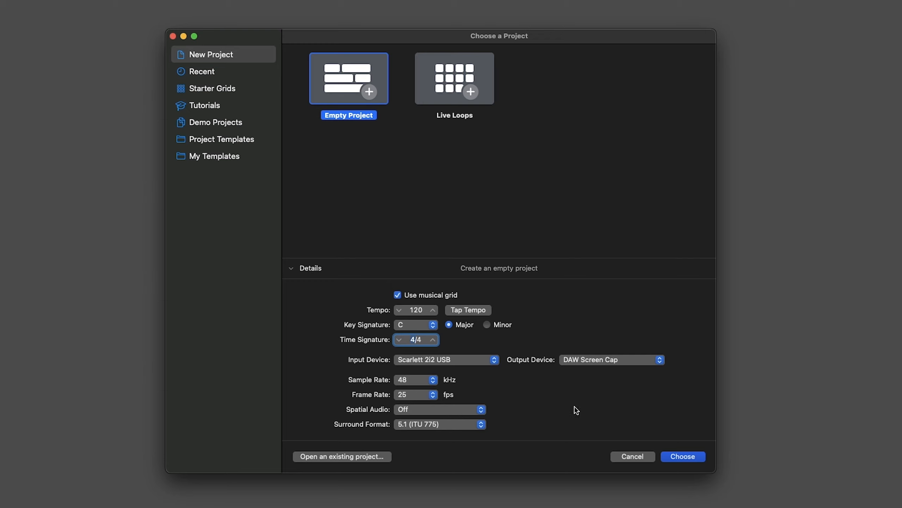
Create the empty one-audio-track project and open the Custom time signature settings.
{"action": "left_click", "coordinate": [682, 456]}
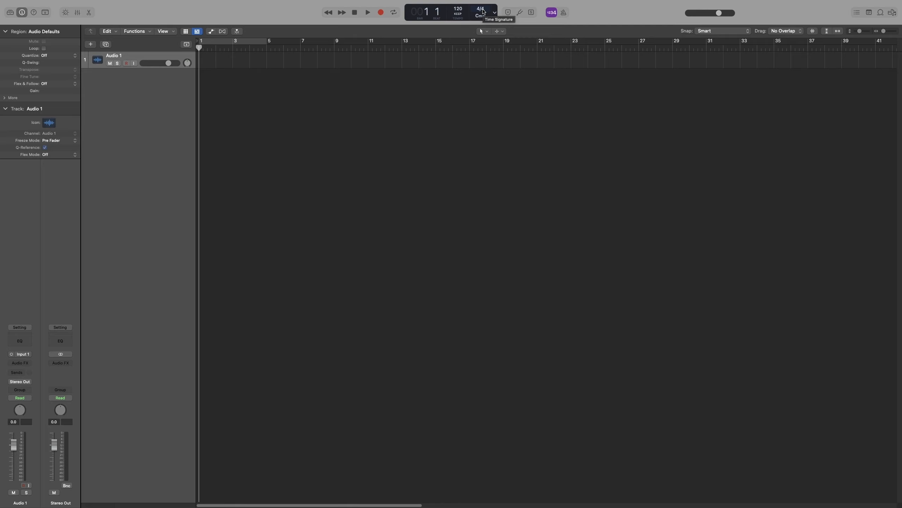
{"action": "left_click", "coordinate": [481, 9]}
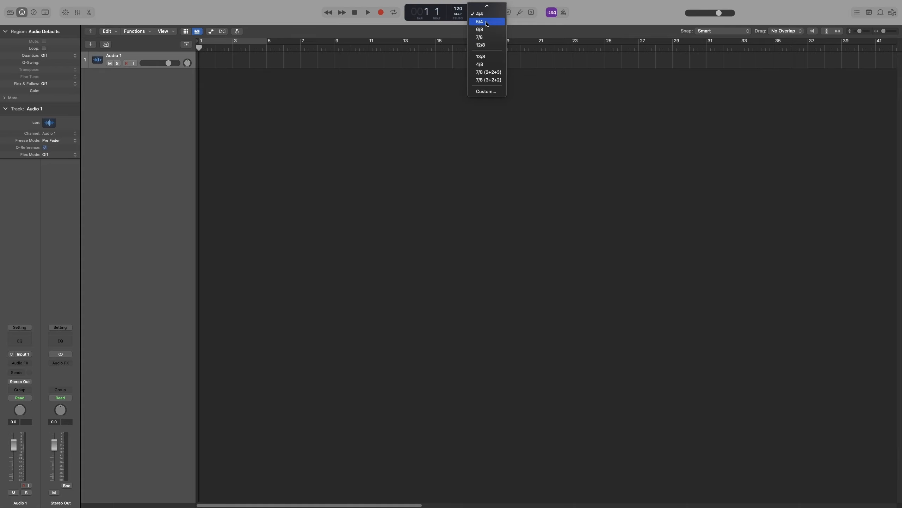
{"action": "left_click", "coordinate": [479, 22]}
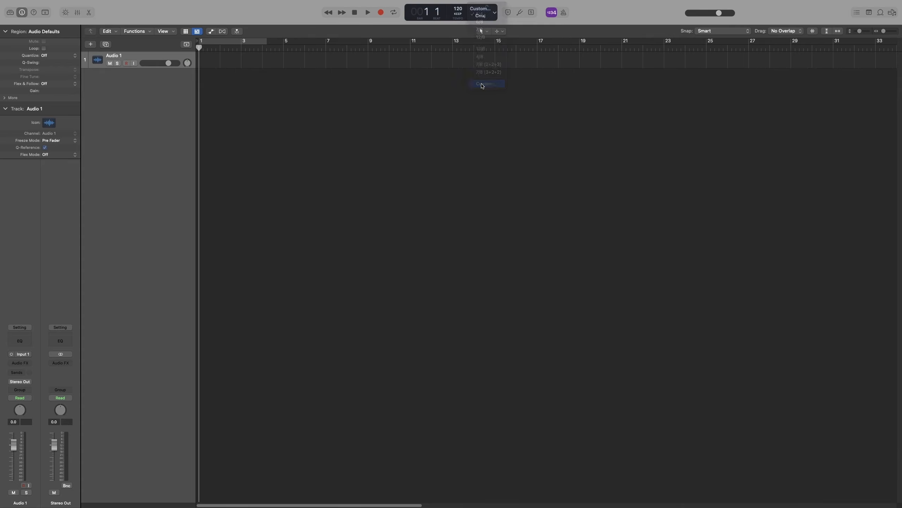
Set Number of Beats to 7 and Note Value to 8 for a 7/8 meter.
{"action": "left_click", "coordinate": [486, 84]}
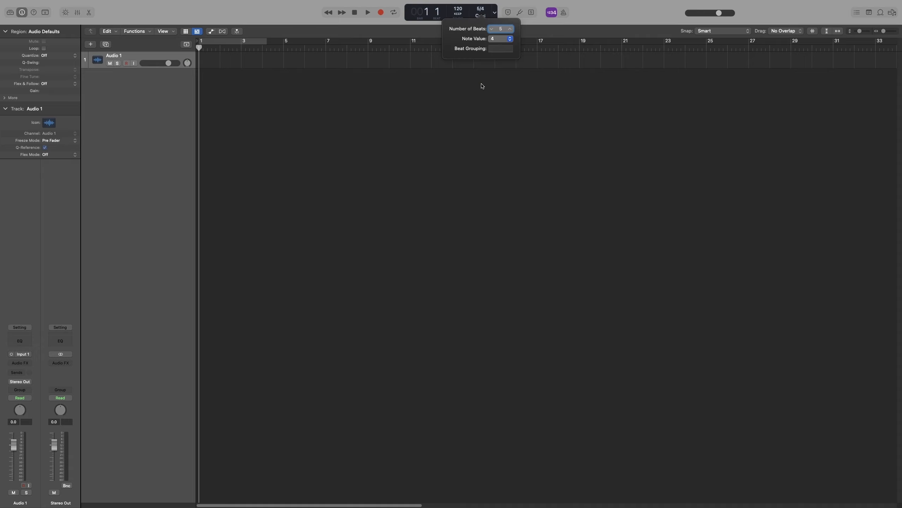
{"action": "mouse_move", "coordinate": [482, 86]}
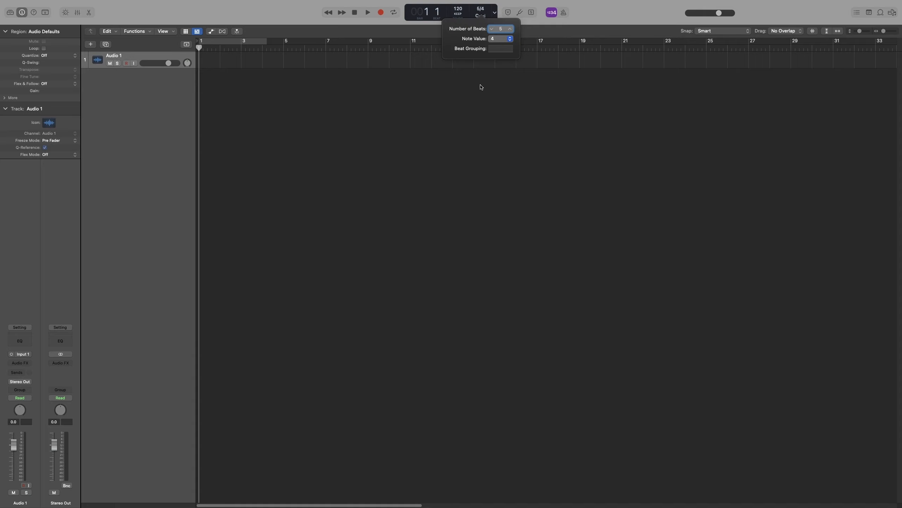
{"action": "mouse_move", "coordinate": [503, 32]}
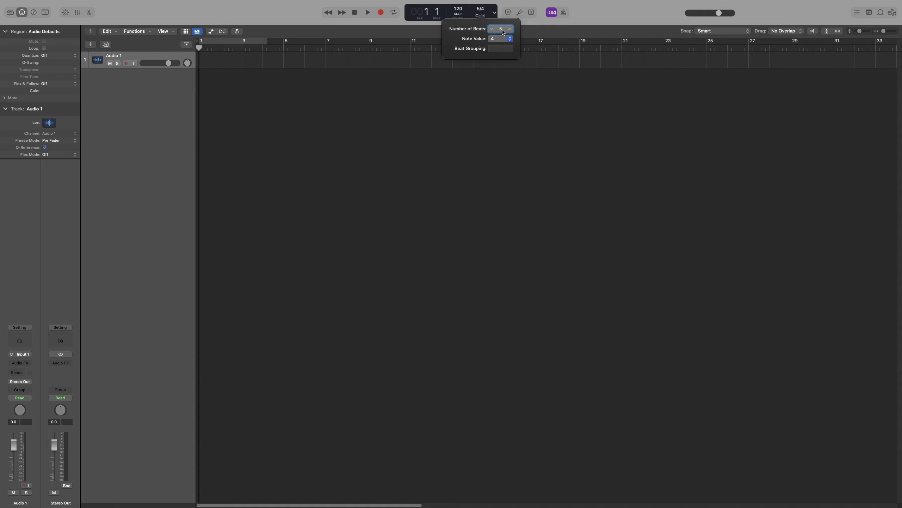
{"action": "left_click", "coordinate": [509, 28]}
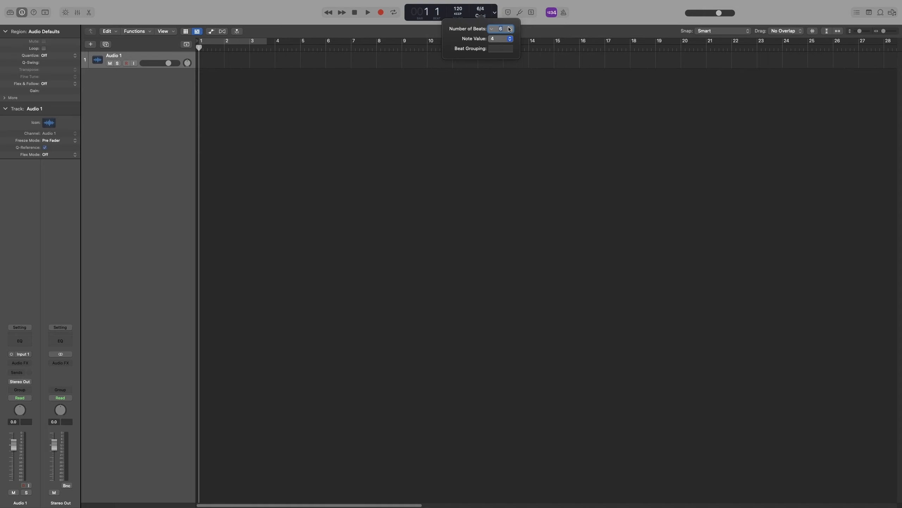
{"action": "left_click", "coordinate": [508, 28]}
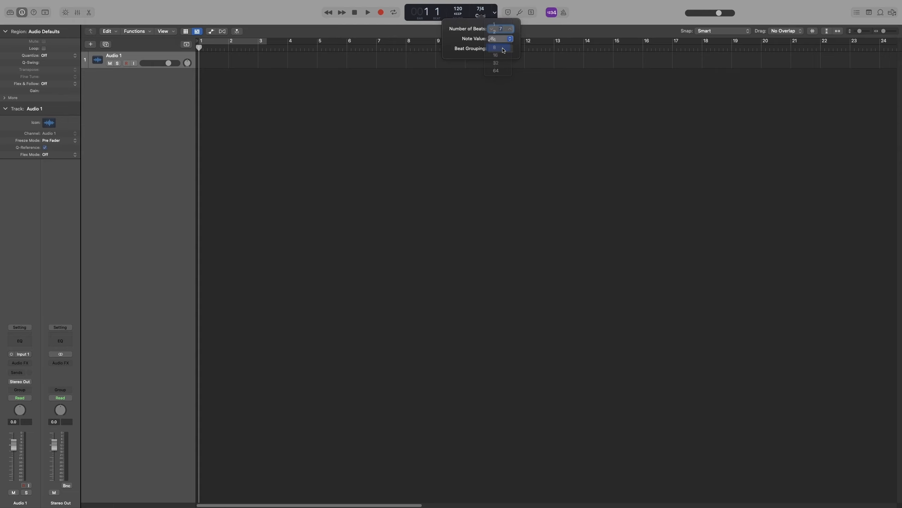
{"action": "left_click", "coordinate": [495, 47]}
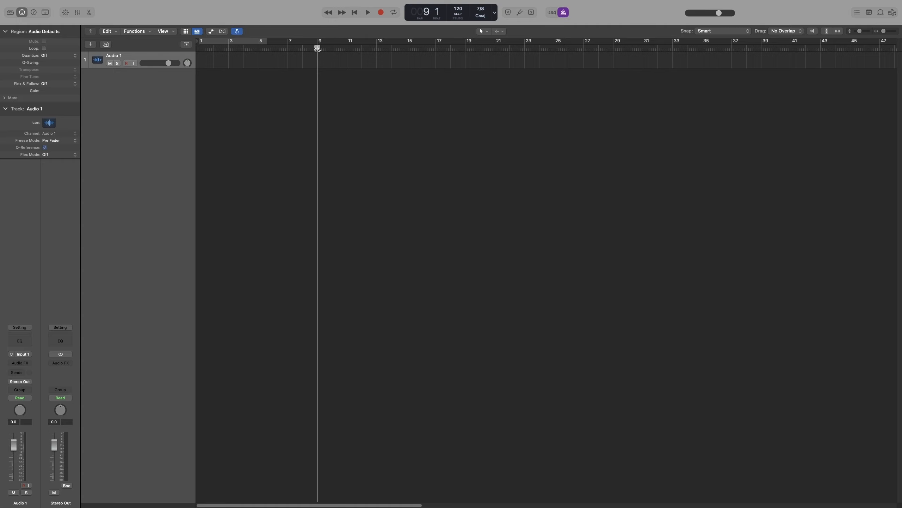
Play the 7/8 project through to bar 11, stop, and reopen the signature menu.
{"action": "left_click", "coordinate": [367, 12]}
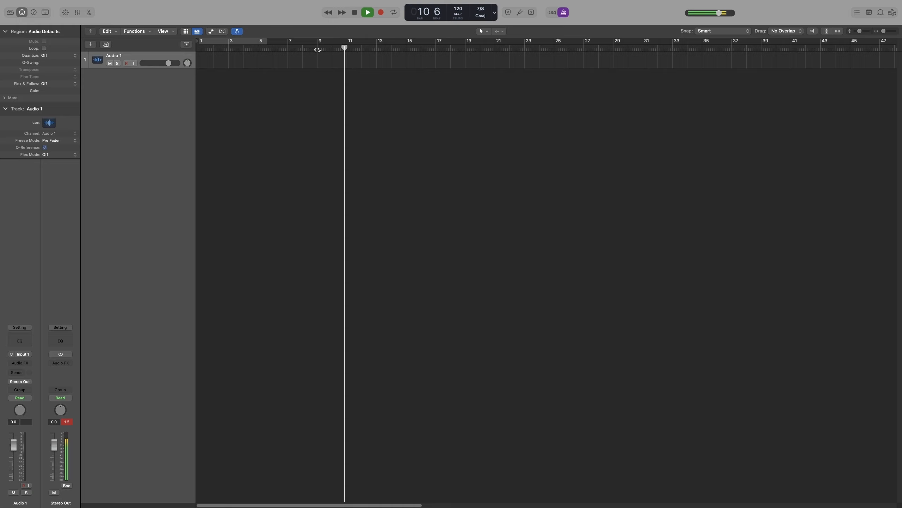
{"action": "left_click", "coordinate": [366, 12]}
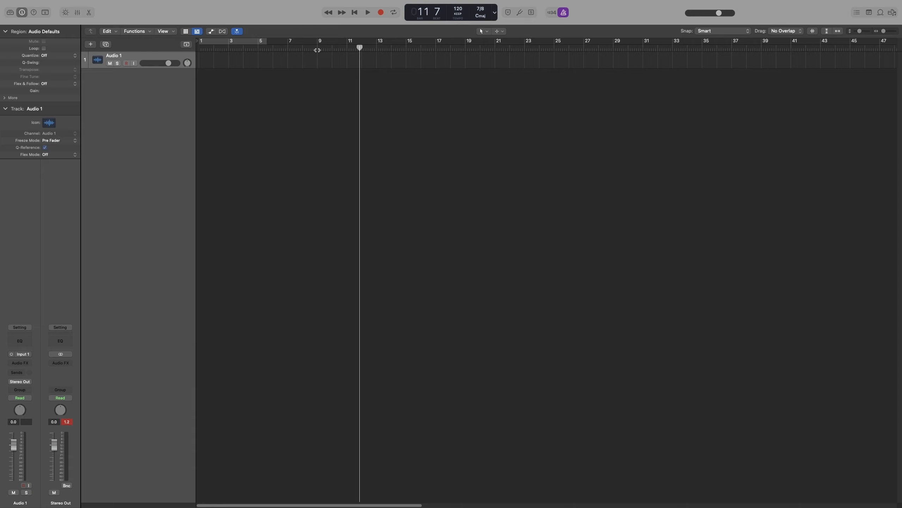
{"action": "left_click", "coordinate": [480, 11]}
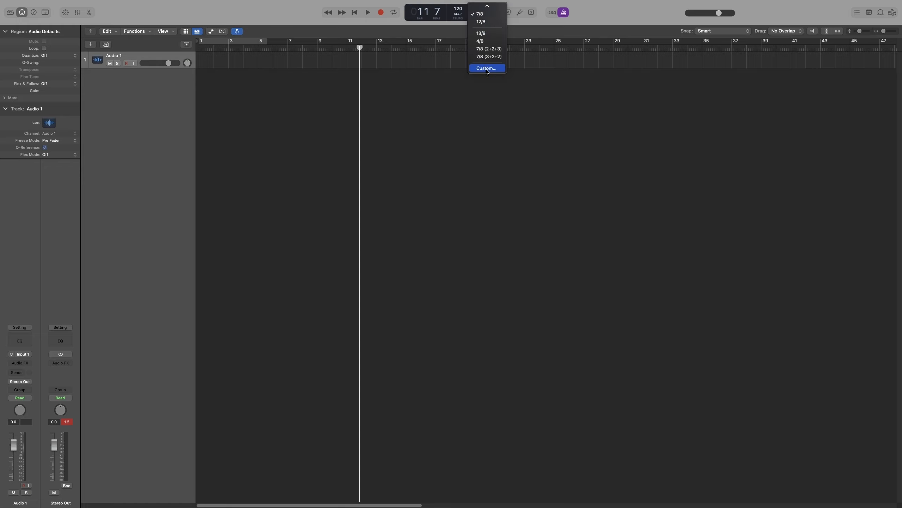
Enter beat grouping 2 2 3 for the 7/8 signature and dismiss the alert.
{"action": "left_click", "coordinate": [486, 68]}
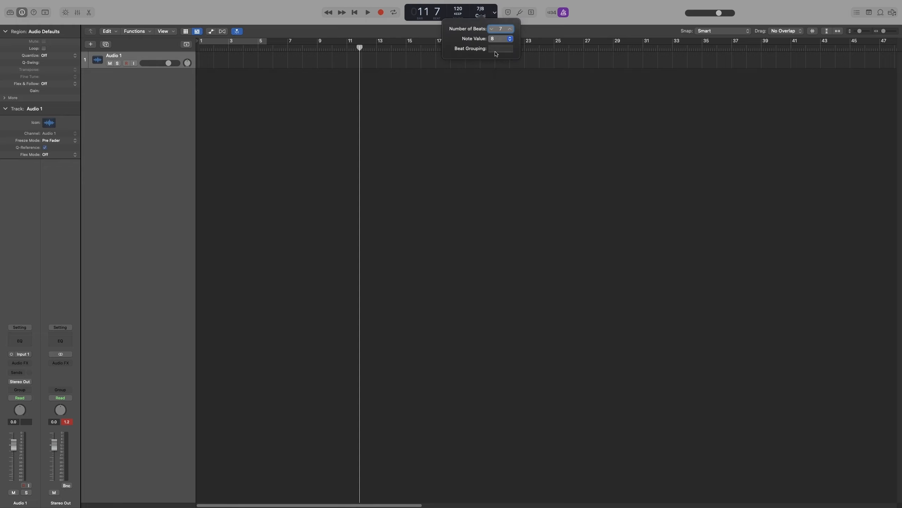
{"action": "left_click", "coordinate": [499, 48]}
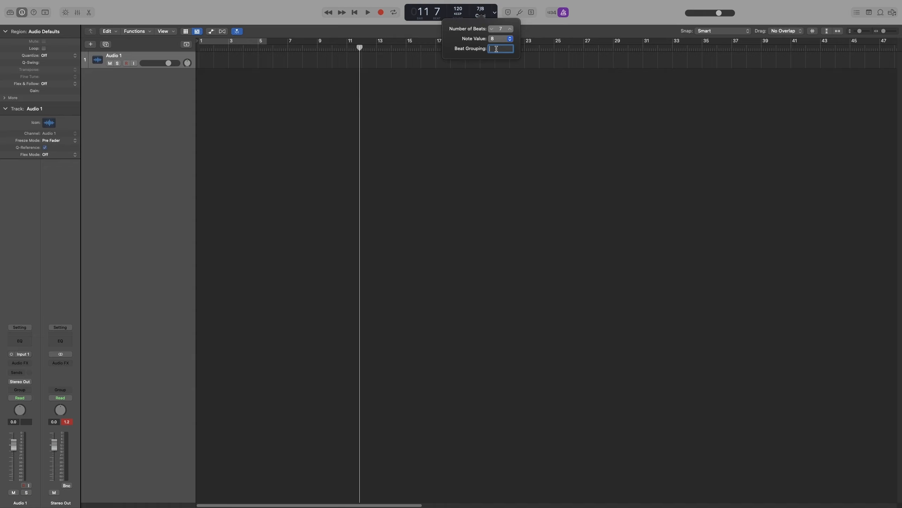
{"action": "type", "text": "2 2"}
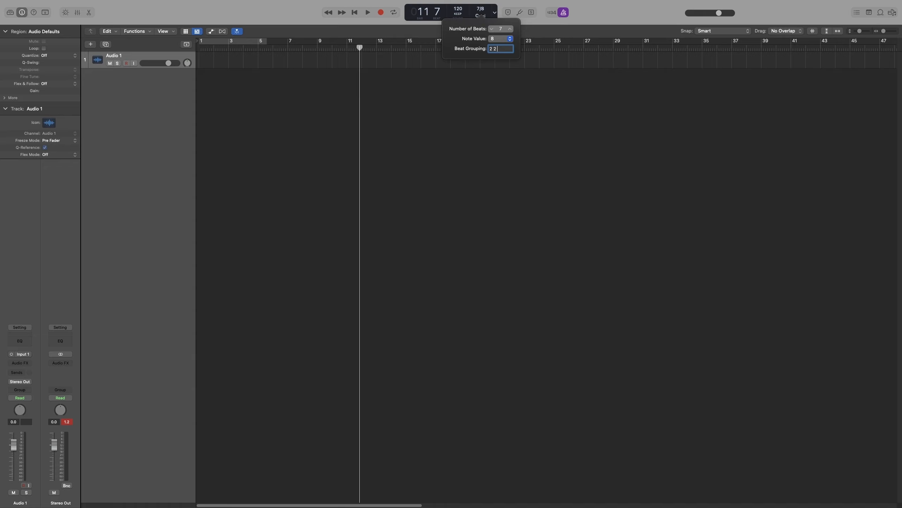
{"action": "type", "text": "3"}
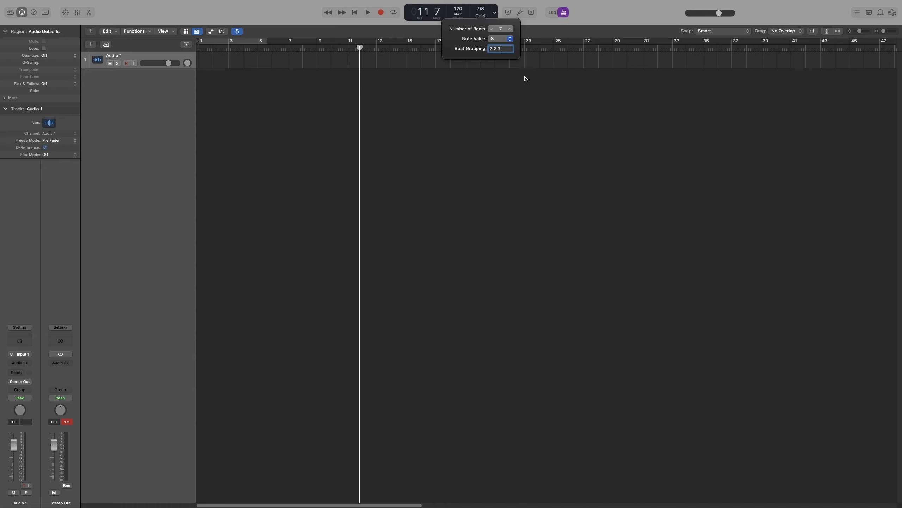
{"action": "key", "text": "enter"}
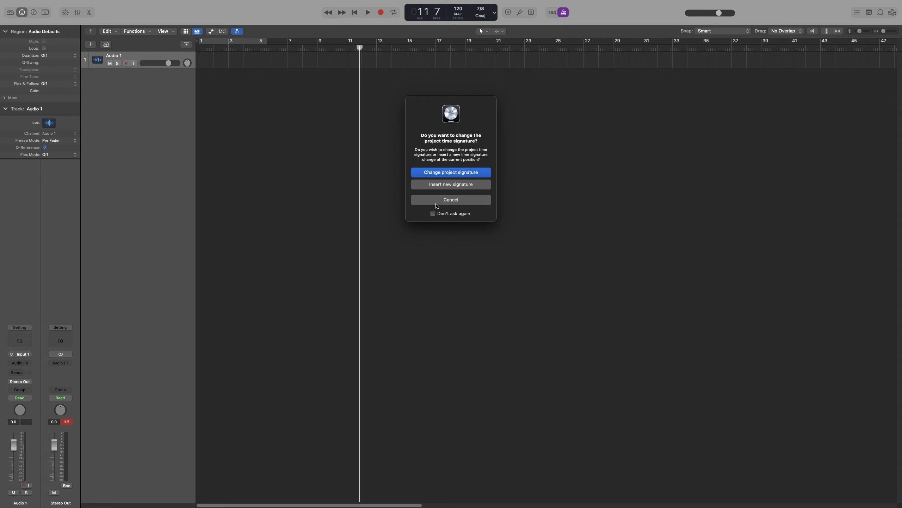
{"action": "left_click", "coordinate": [451, 200]}
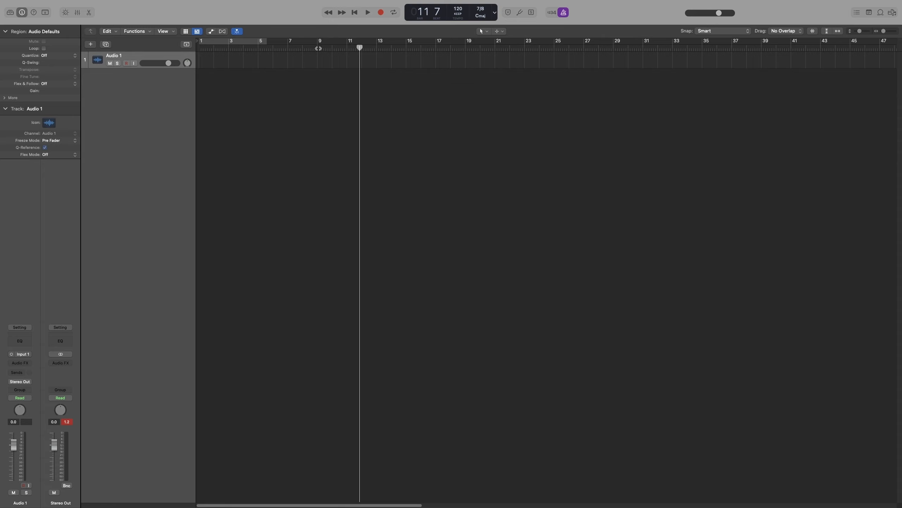
Play the 2+2+3 grouped 7/8 meter to bar 13, then reopen the signature menu.
{"action": "left_click", "coordinate": [367, 11]}
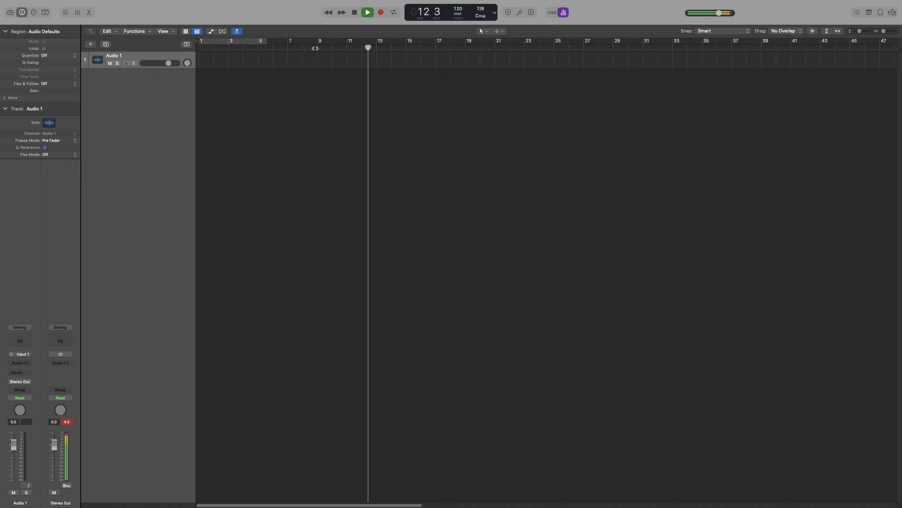
{"action": "left_click", "coordinate": [481, 12]}
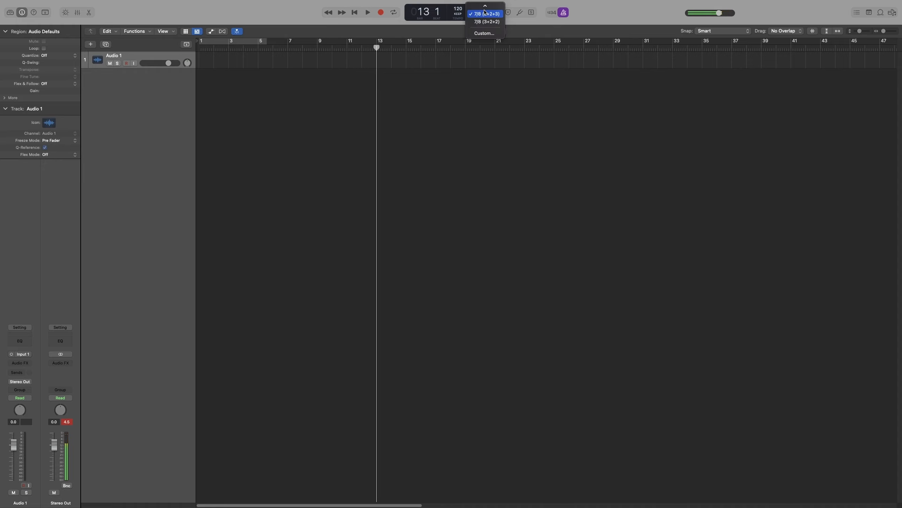
Replace the 7/8 beat grouping with 3+2+2 and apply it.
{"action": "left_click", "coordinate": [484, 33]}
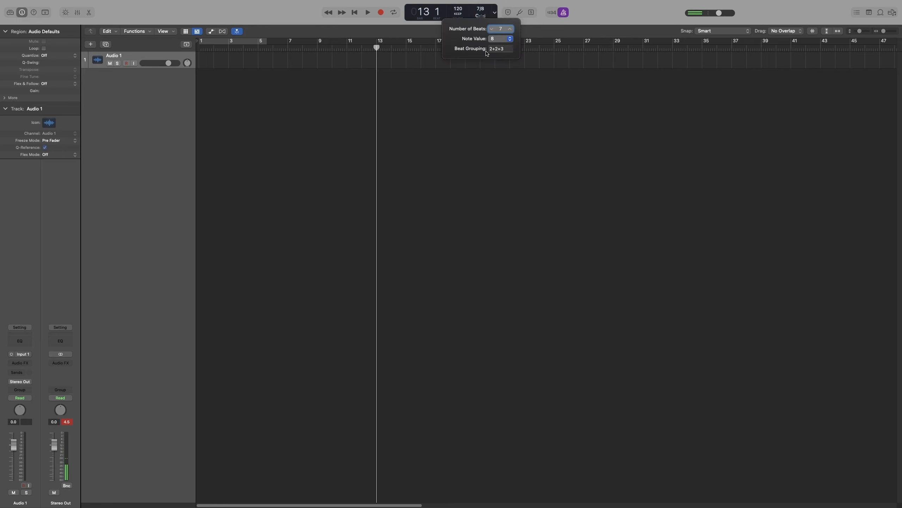
{"action": "left_click", "coordinate": [500, 48]}
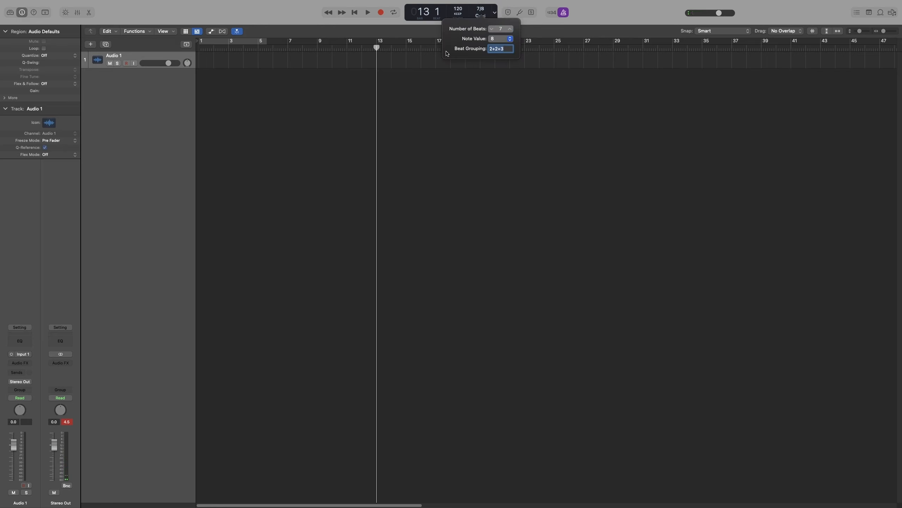
{"action": "type", "text": "3 2 2"}
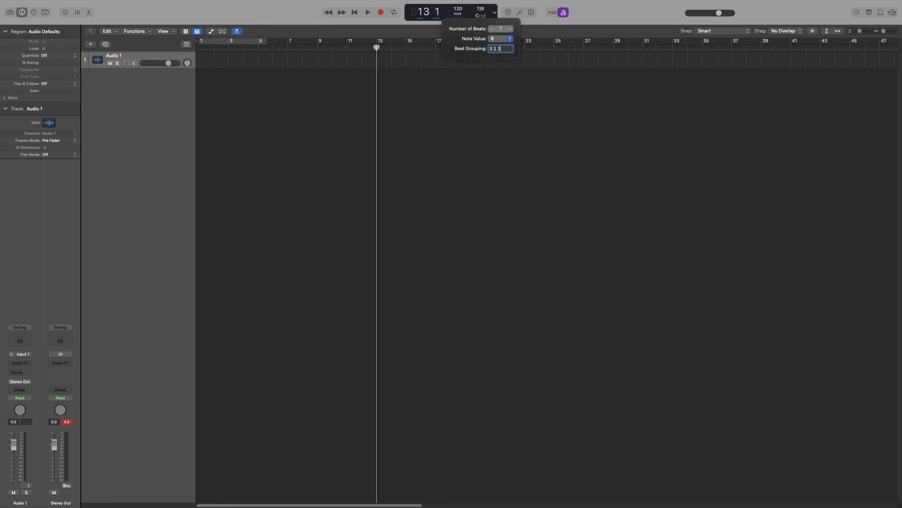
{"action": "key", "text": "Return"}
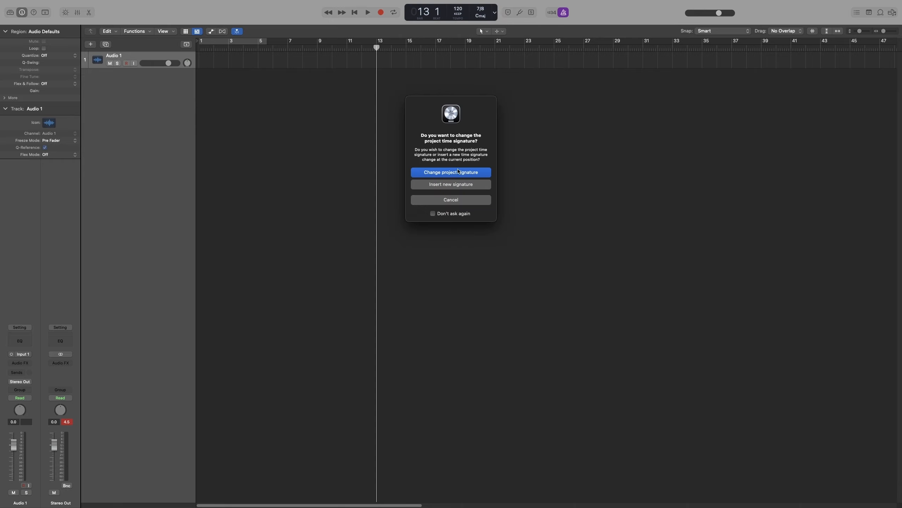
{"action": "left_click", "coordinate": [451, 172]}
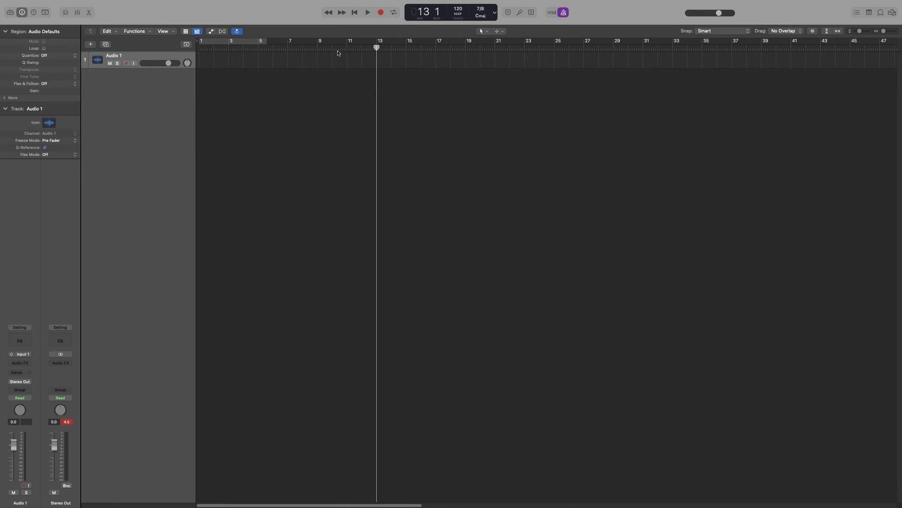
Play on from bar 11 and bring the playhead to bar 15.
{"action": "left_click", "coordinate": [347, 47]}
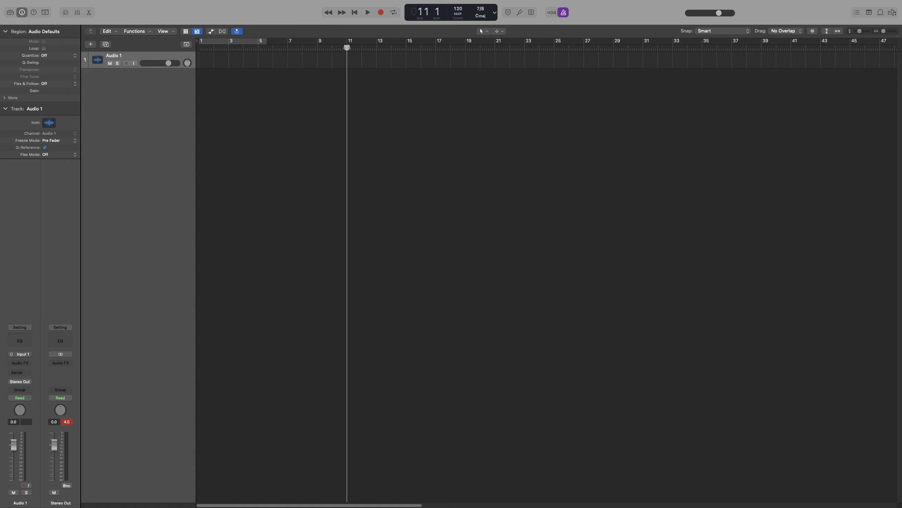
{"action": "left_click", "coordinate": [367, 12]}
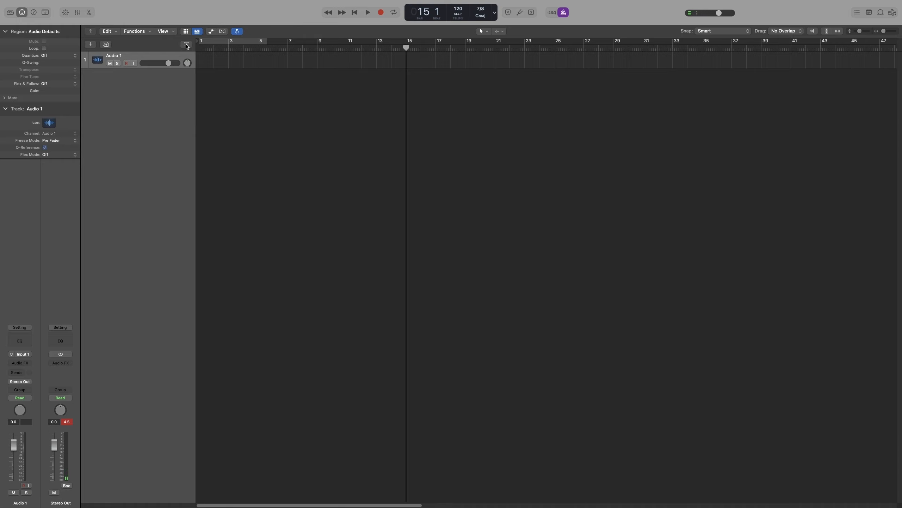
{"action": "mouse_move", "coordinate": [186, 44]}
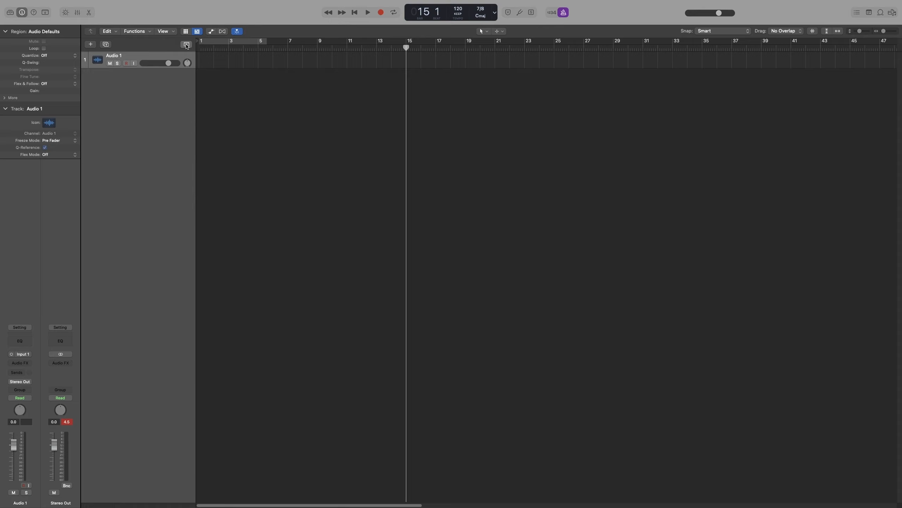
{"action": "left_click", "coordinate": [186, 44]}
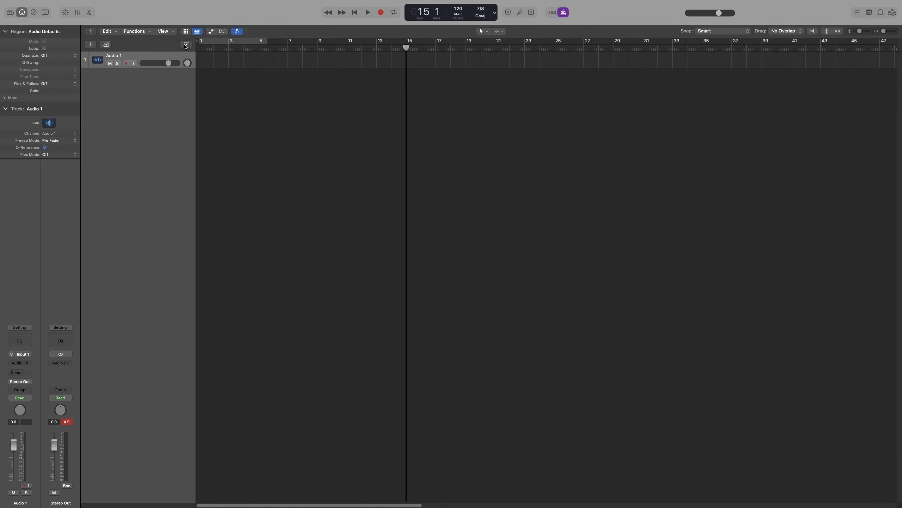
Show the global tracks and confirm a 4/4 signature change at bar 15.
{"action": "left_click", "coordinate": [186, 45]}
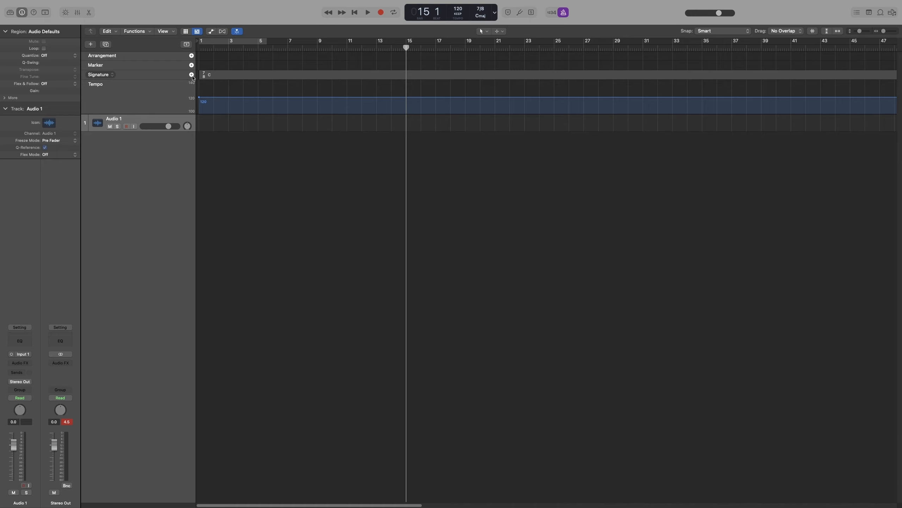
{"action": "mouse_move", "coordinate": [192, 75]}
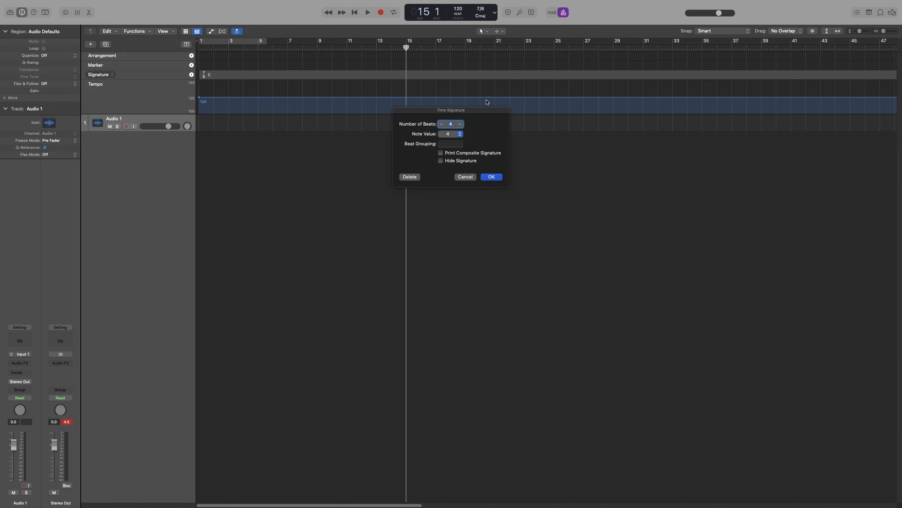
{"action": "mouse_move", "coordinate": [427, 149]}
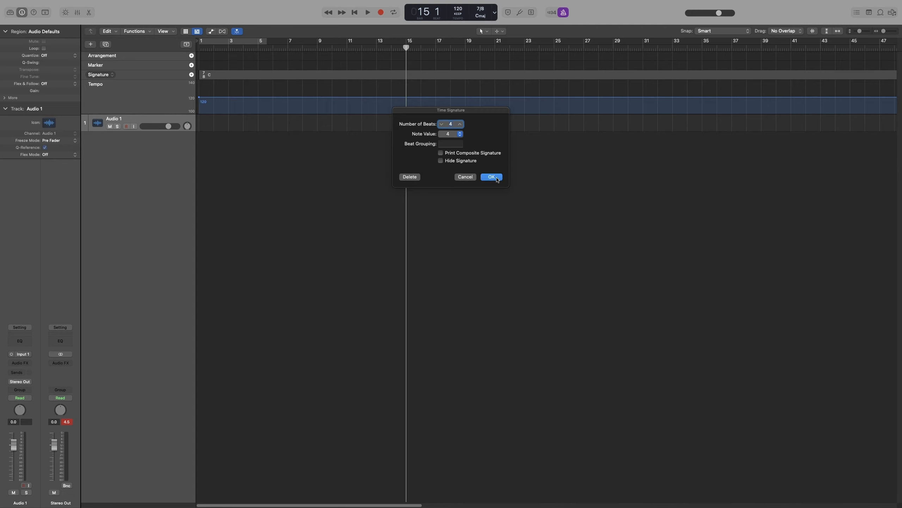
{"action": "left_click", "coordinate": [491, 177]}
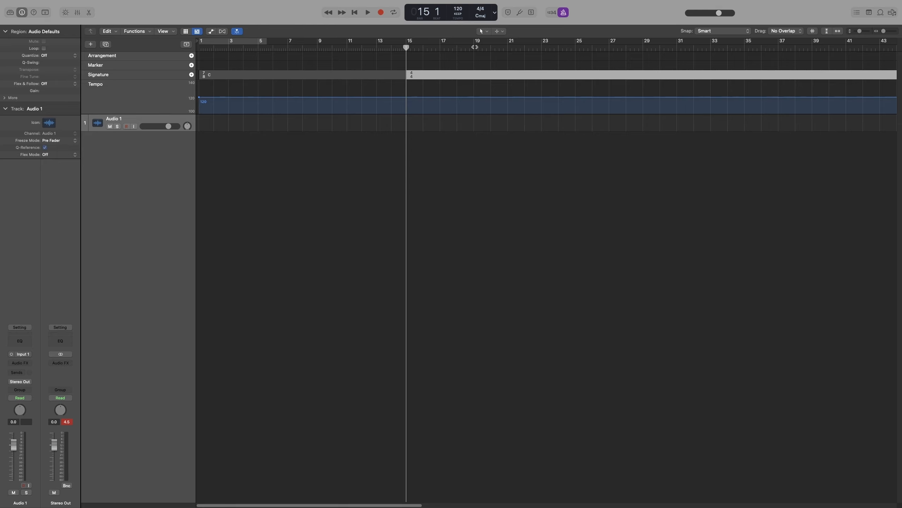
Add a 5/4 signature change at bar 18.
{"action": "left_click", "coordinate": [458, 47]}
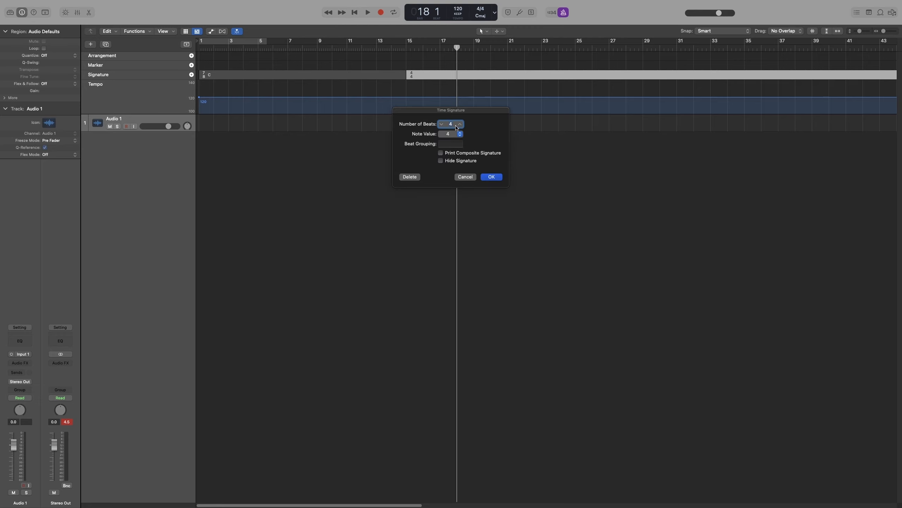
{"action": "left_click", "coordinate": [459, 122]}
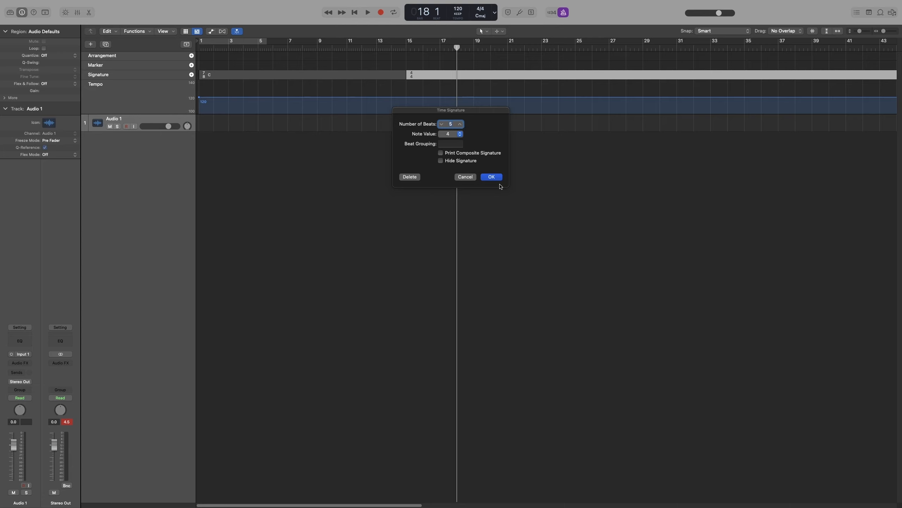
{"action": "left_click", "coordinate": [491, 177]}
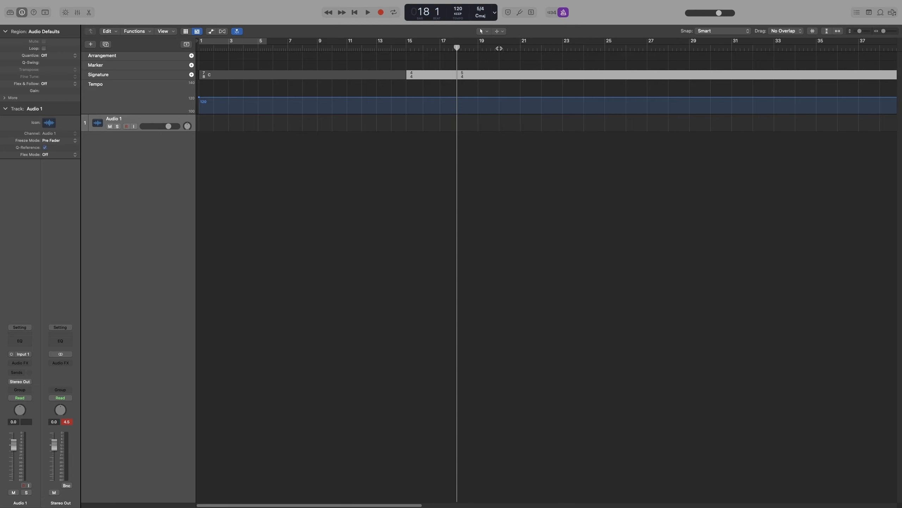
Add a 7/8 signature change with a 2+2 beat grouping at bar 20.
{"action": "left_click", "coordinate": [498, 47]}
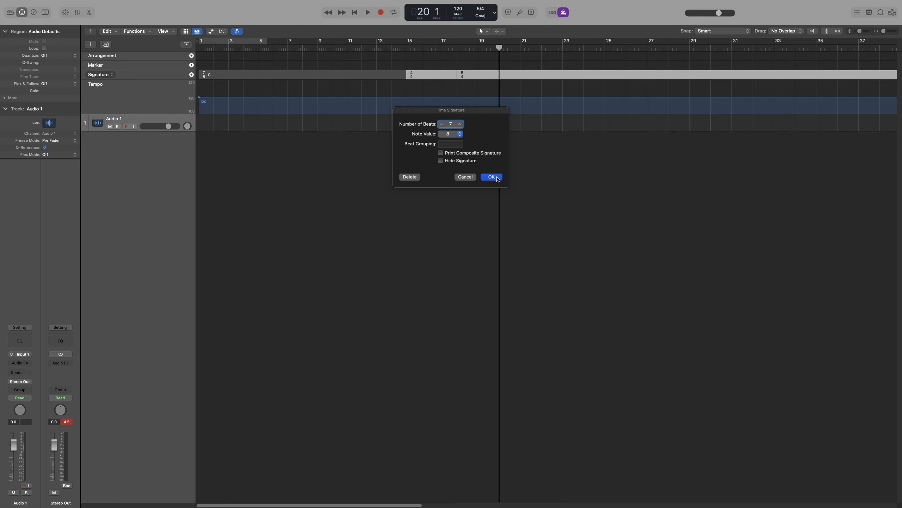
{"action": "left_click", "coordinate": [450, 143]}
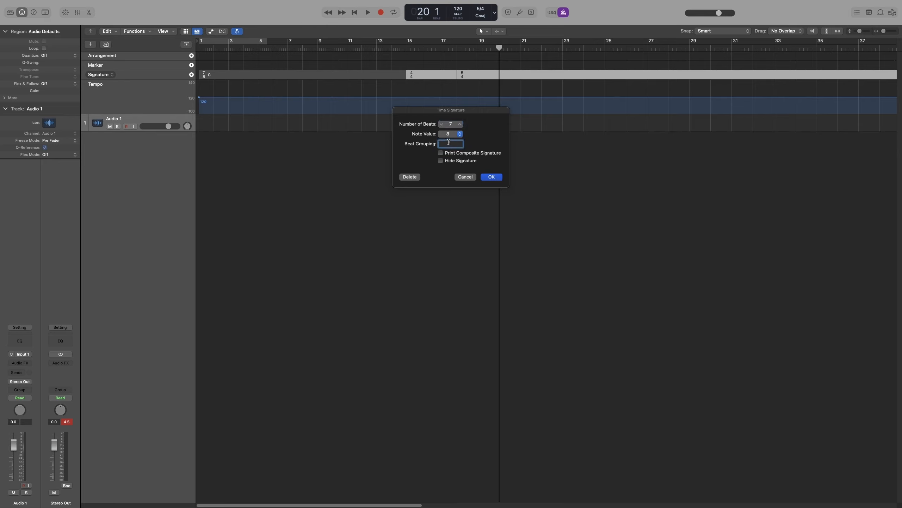
{"action": "type", "text": "2 2"}
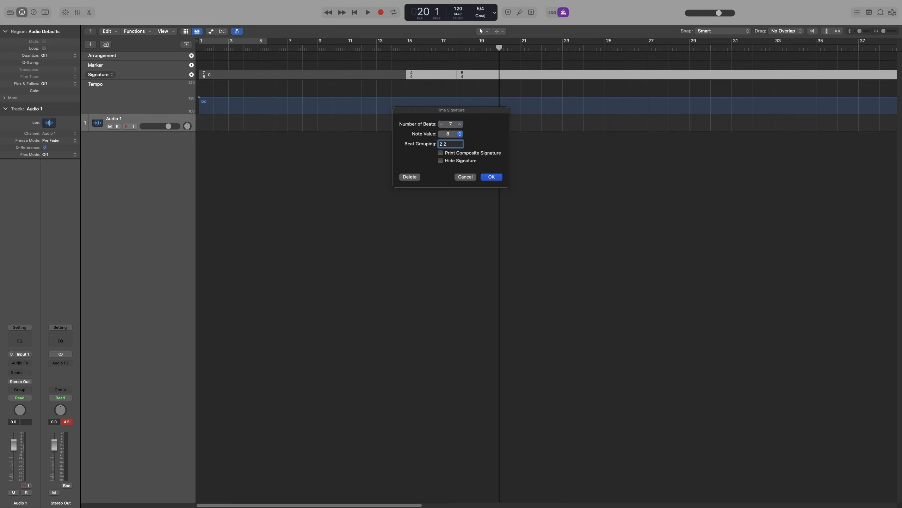
{"action": "left_click", "coordinate": [491, 177]}
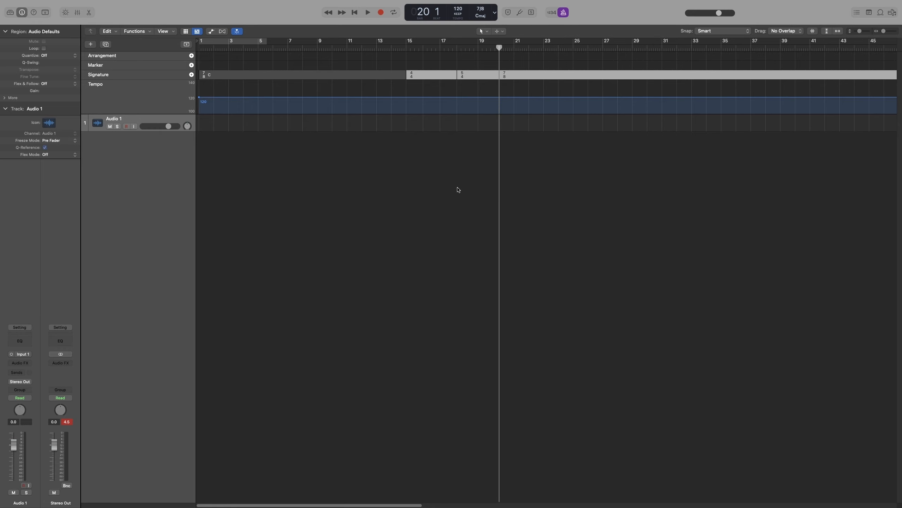
{"action": "mouse_move", "coordinate": [421, 157]}
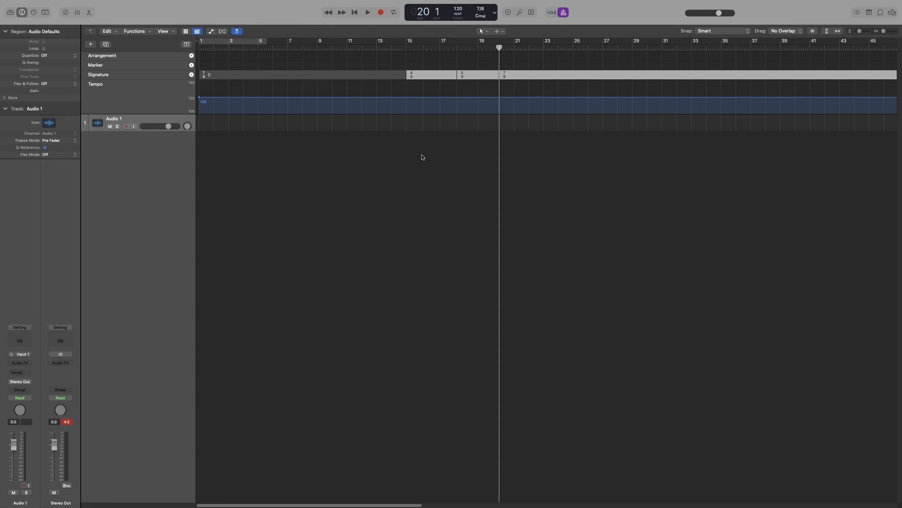
{"action": "mouse_move", "coordinate": [465, 117]}
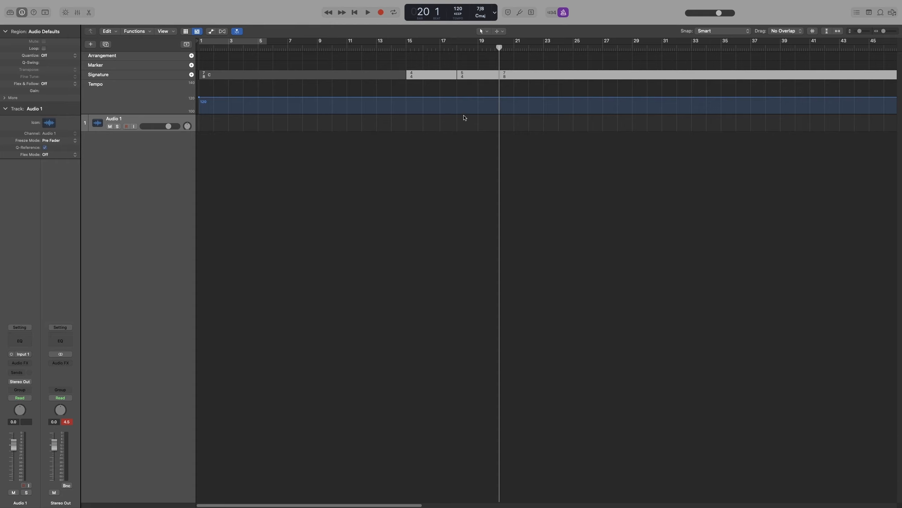
{"action": "mouse_move", "coordinate": [455, 83]}
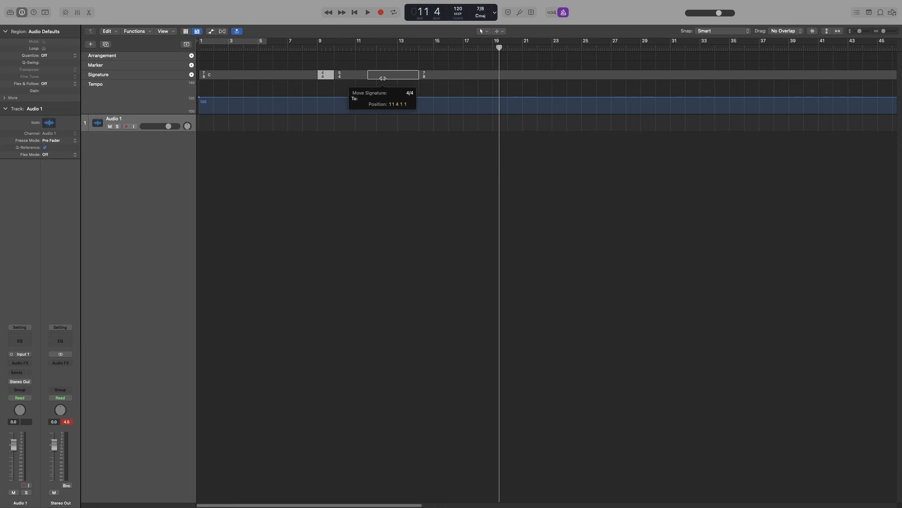
Drag the signature changes to bars 8 (4/4), 13 (5/4) and 14 (7/8).
{"action": "left_click_drag", "start_coordinate": [393, 75], "coordinate": [391, 75]}
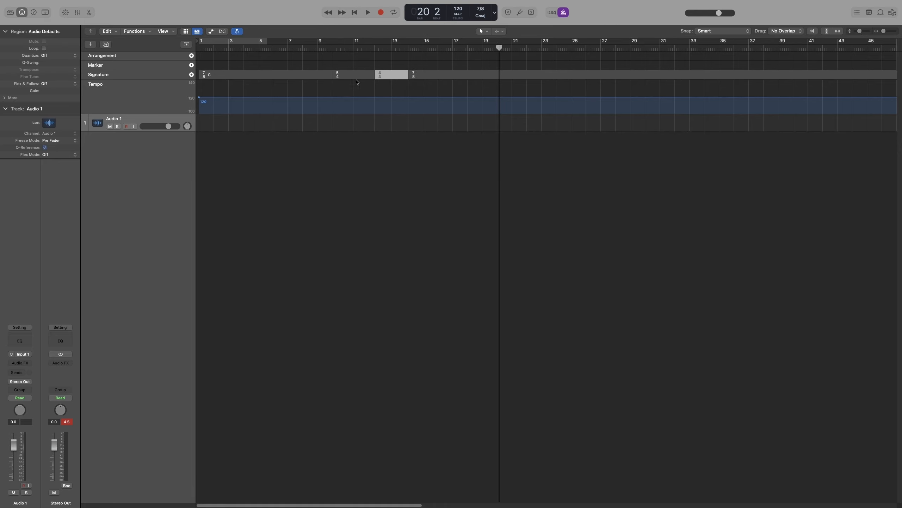
{"action": "left_click_drag", "start_coordinate": [337, 74], "coordinate": [381, 75]}
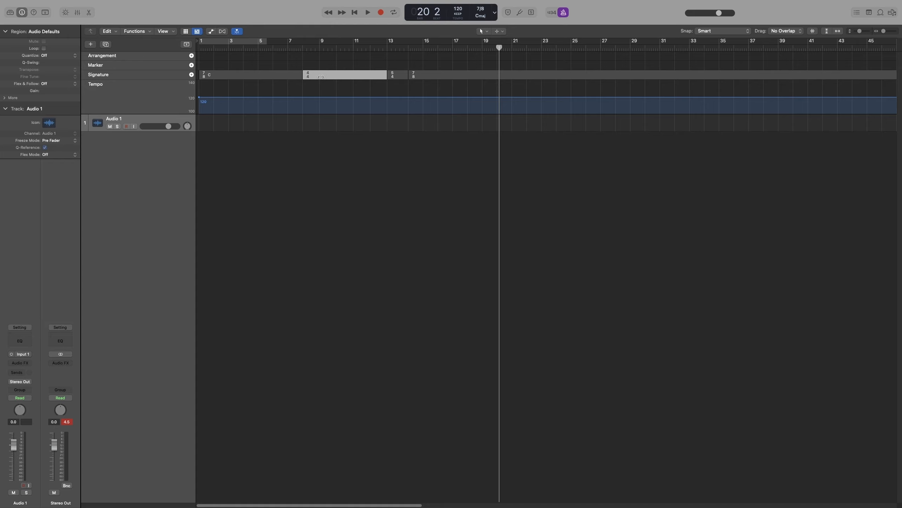
{"action": "mouse_move", "coordinate": [437, 57]}
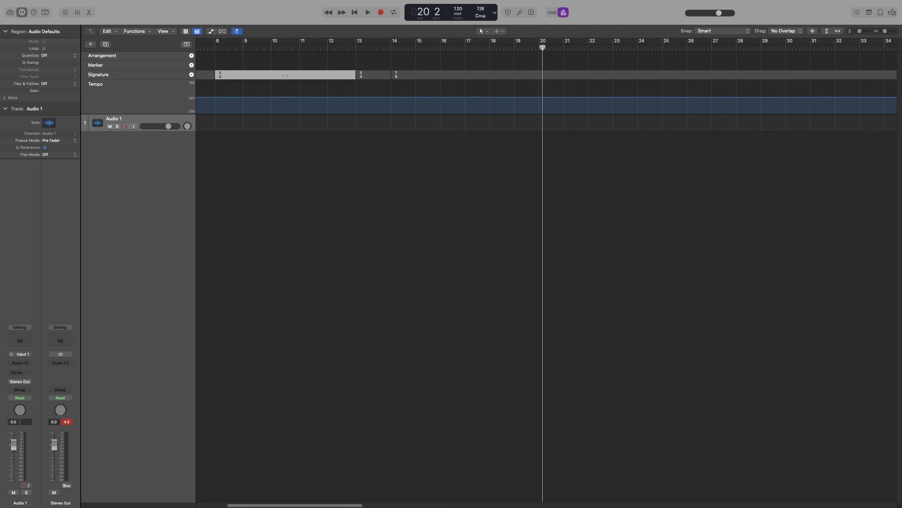
{"action": "left_click_drag", "start_coordinate": [397, 75], "coordinate": [506, 75]}
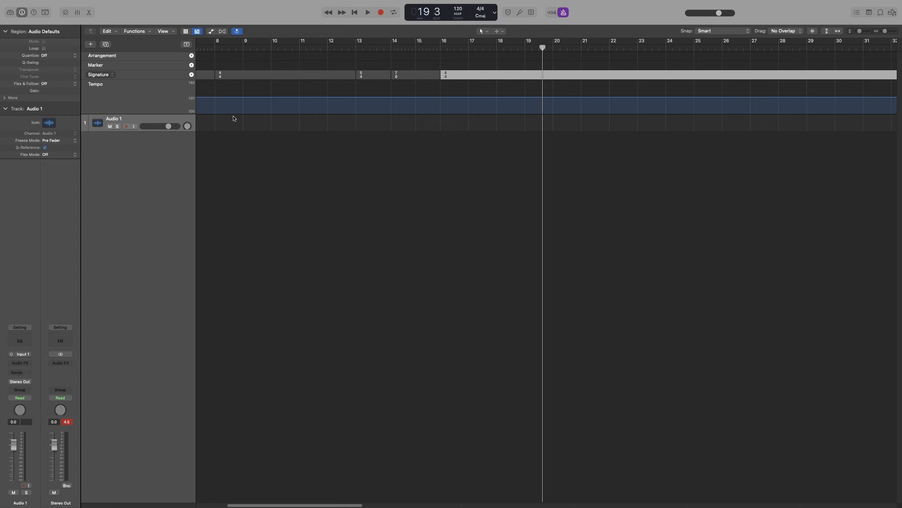
{"action": "mouse_move", "coordinate": [127, 161]}
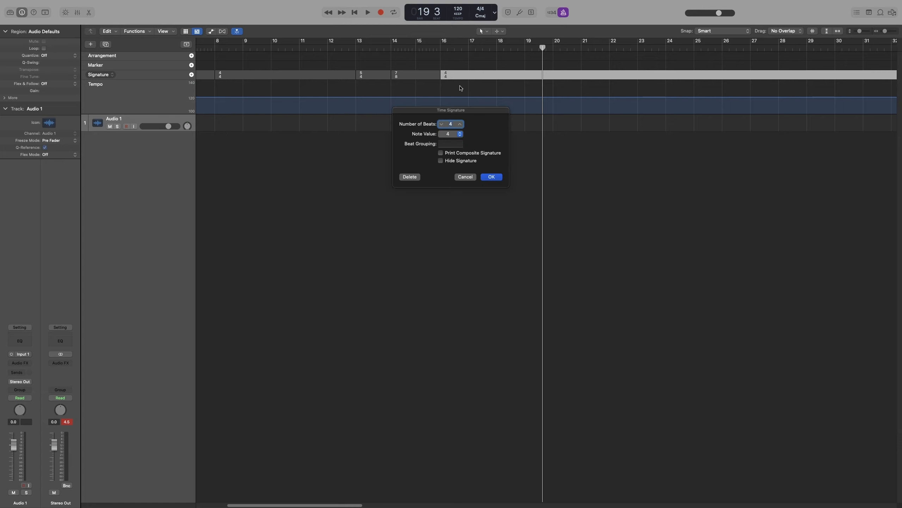
Lower the bar 16 signature to 3 beats and confirm it as 3/4.
{"action": "left_click", "coordinate": [441, 123]}
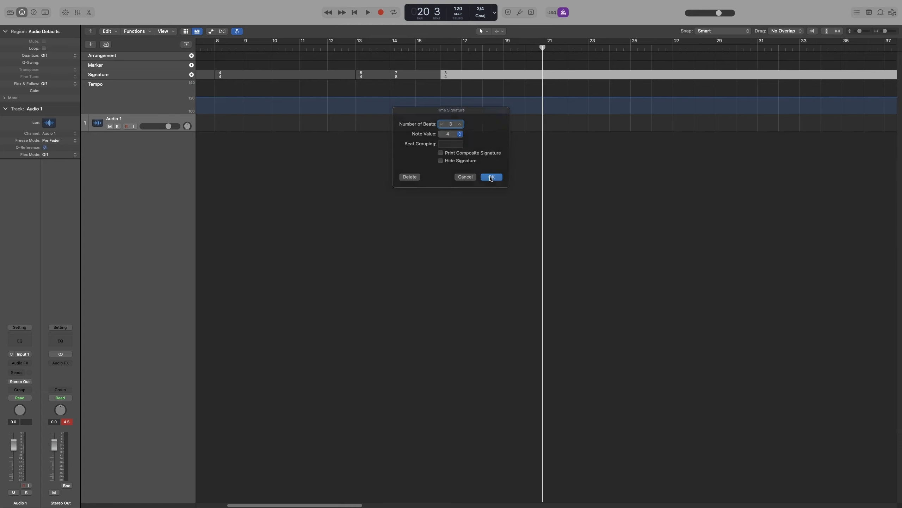
{"action": "left_click", "coordinate": [490, 177]}
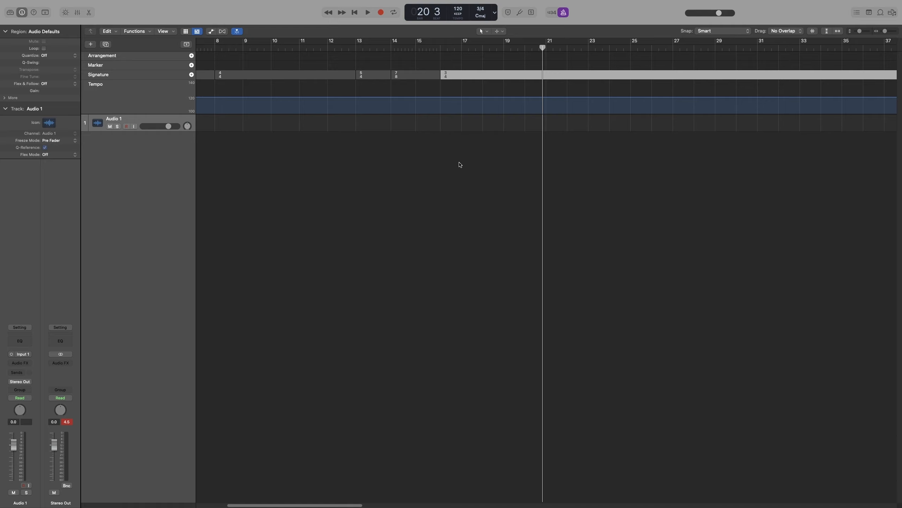
{"action": "mouse_move", "coordinate": [731, 129]}
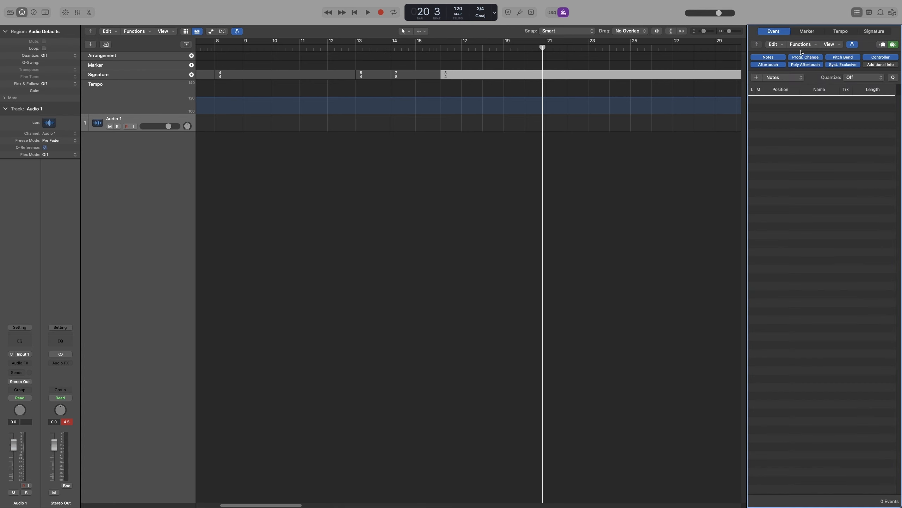
Show the Signature list with changes 7/8, 4/4 at bar 8, 5/4, 7/8 and 3/4 at 16.
{"action": "left_click", "coordinate": [873, 31]}
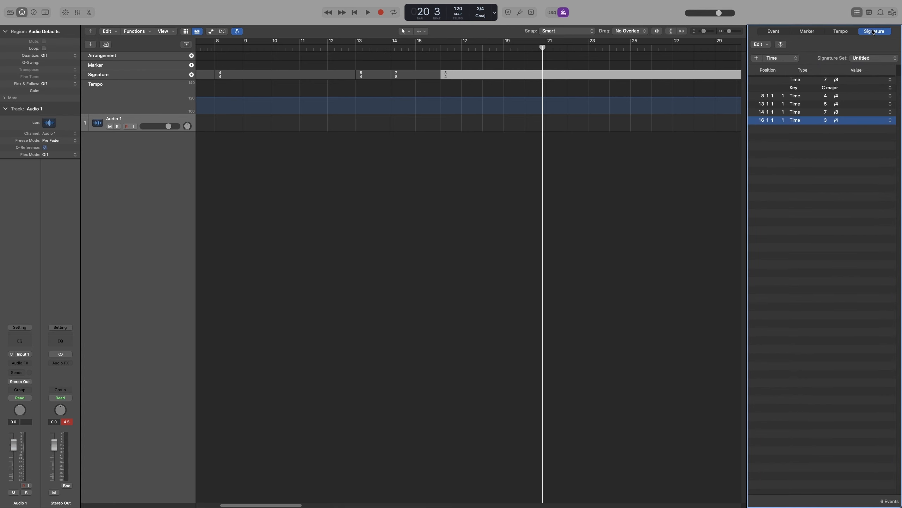
{"action": "mouse_move", "coordinate": [830, 80]}
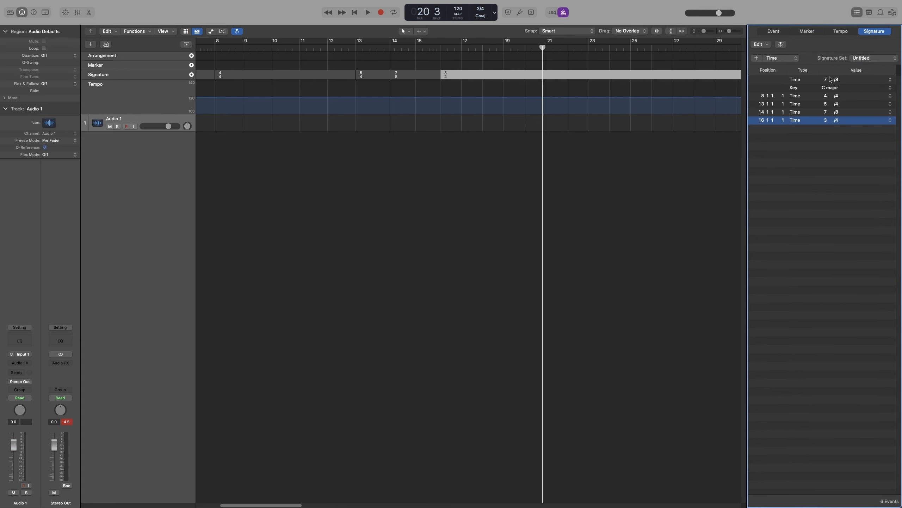